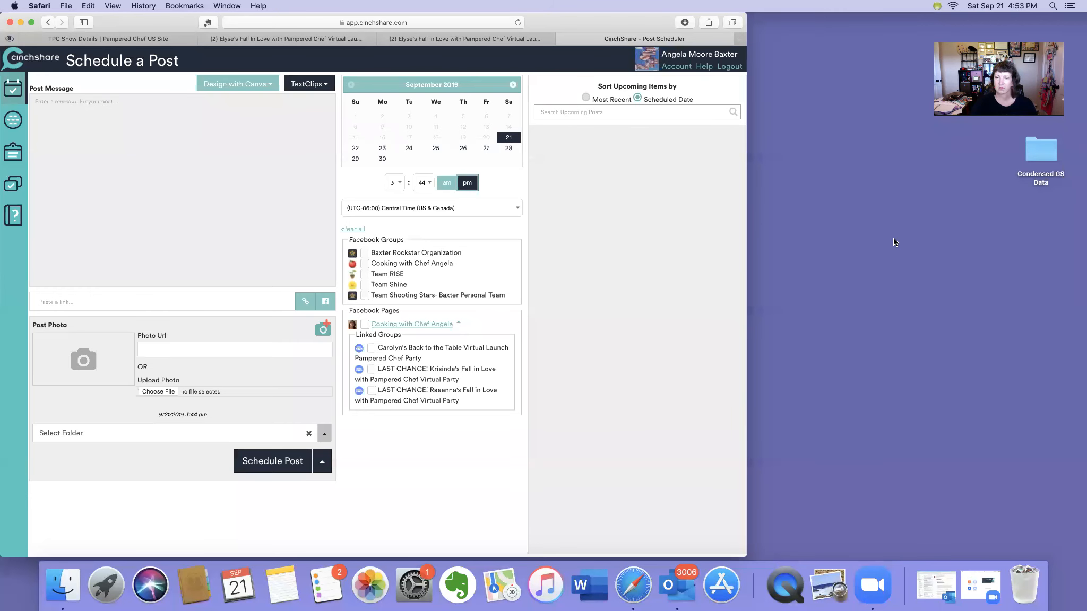
mouse_move(712, 269)
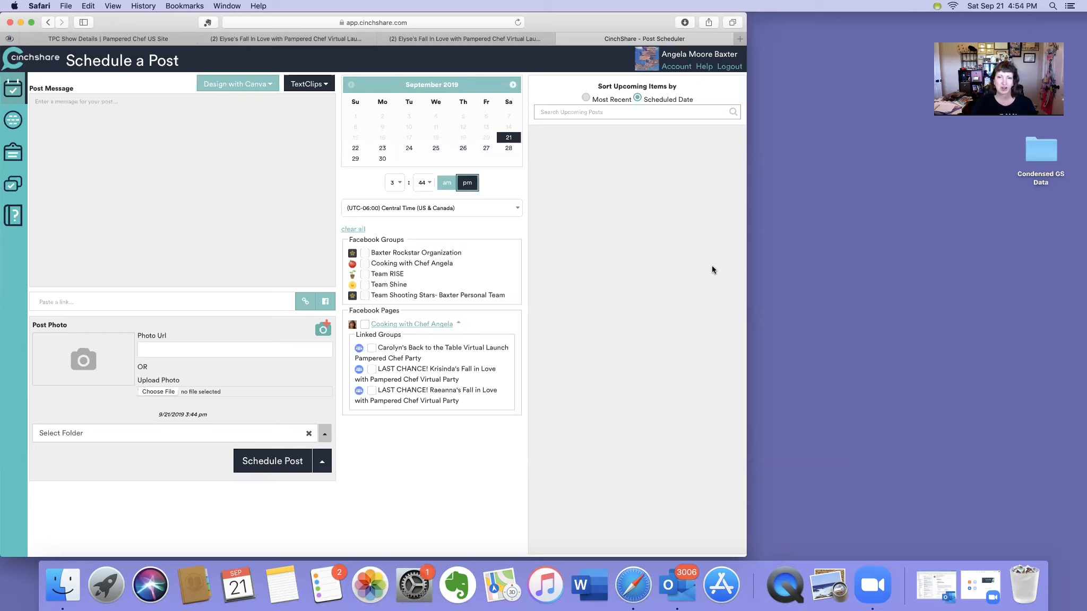
mouse_move(93, 281)
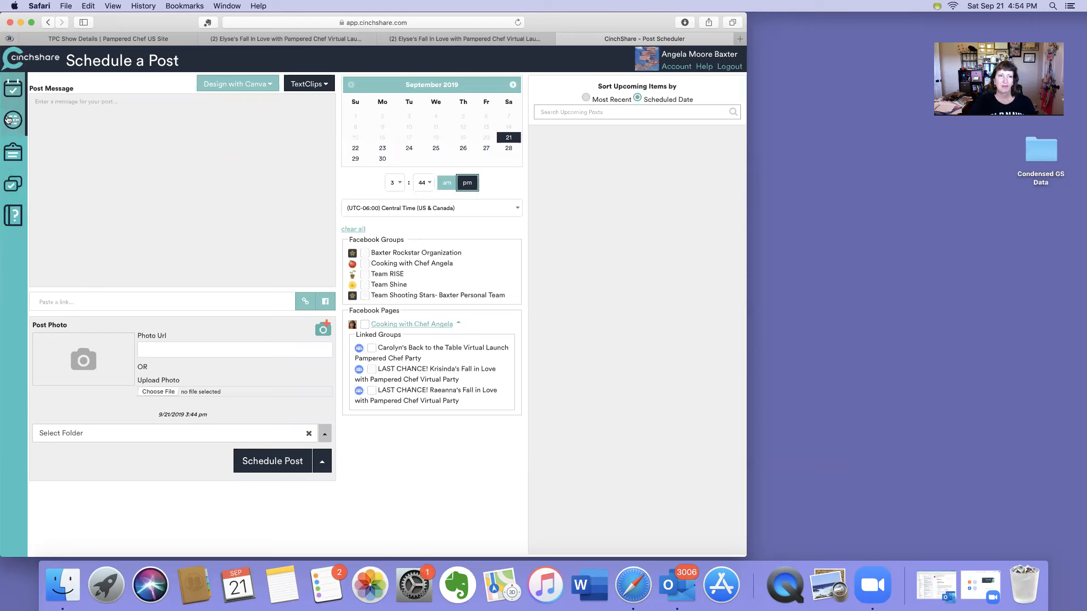
mouse_move(13, 119)
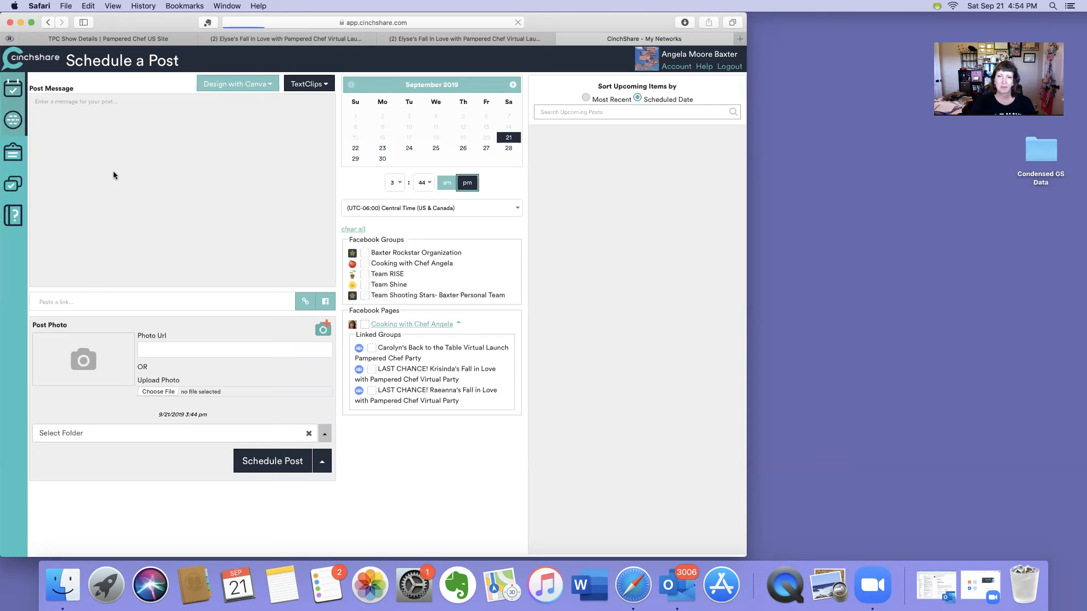
Refresh My Networks and review the Facebook groups down to the Cooking with Chef Angela page
click(12, 119)
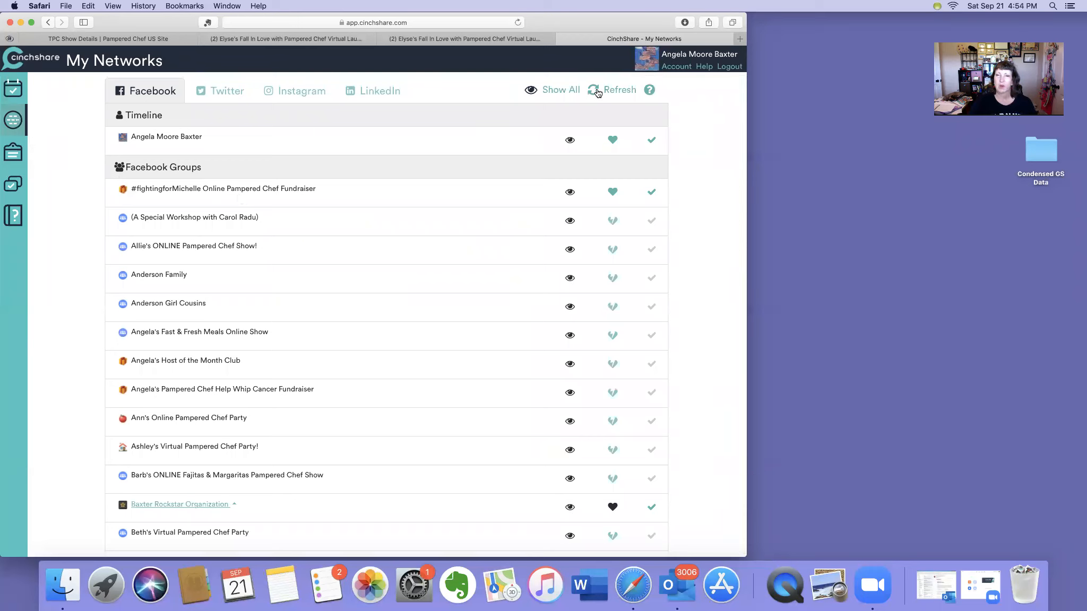
click(618, 89)
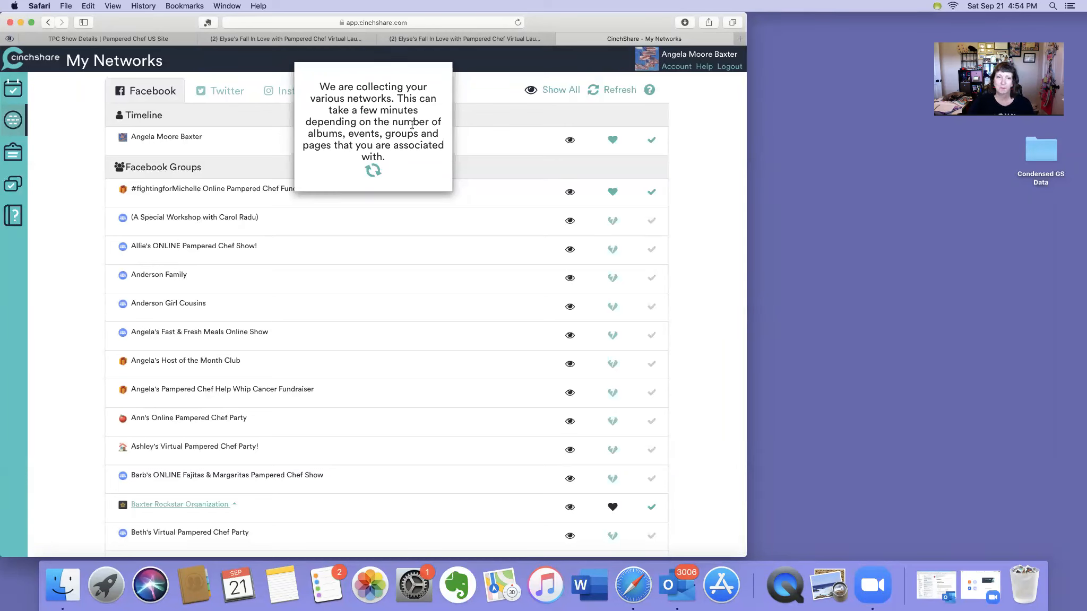
mouse_move(328, 212)
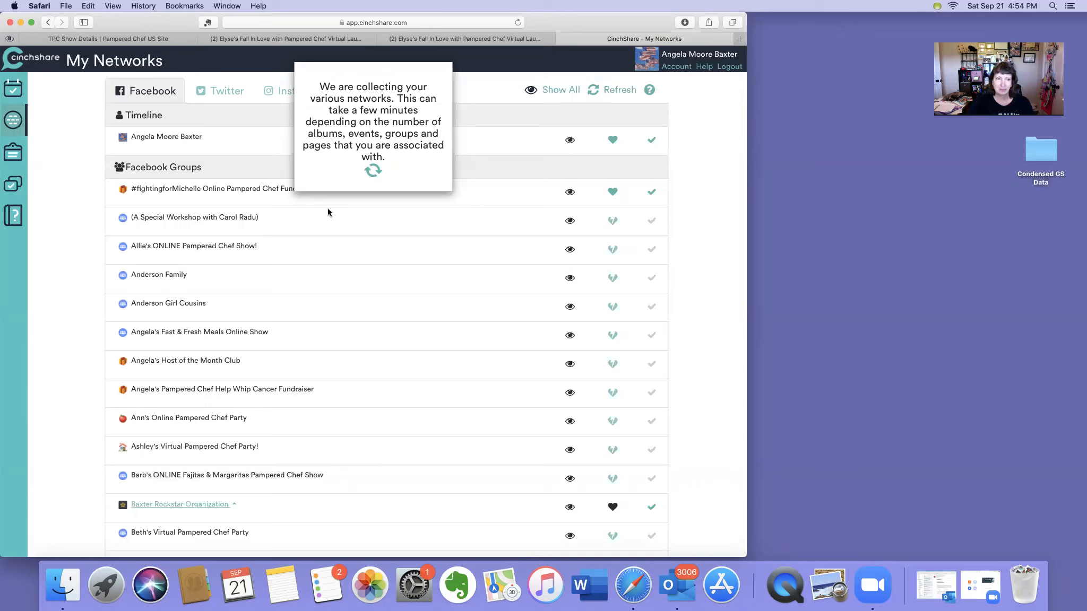
mouse_move(435, 201)
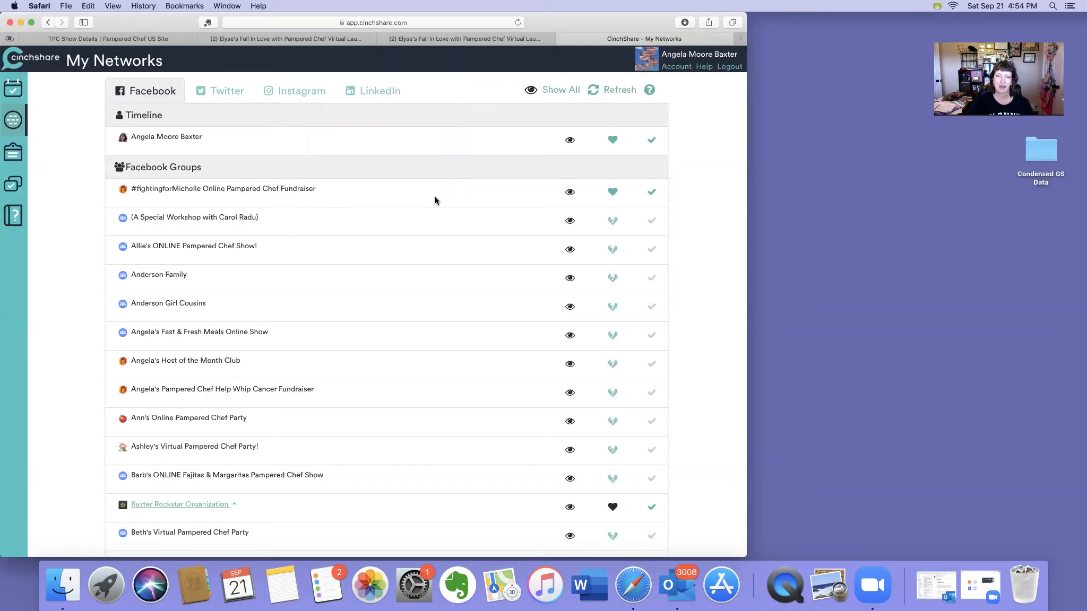
scroll(down, 3)
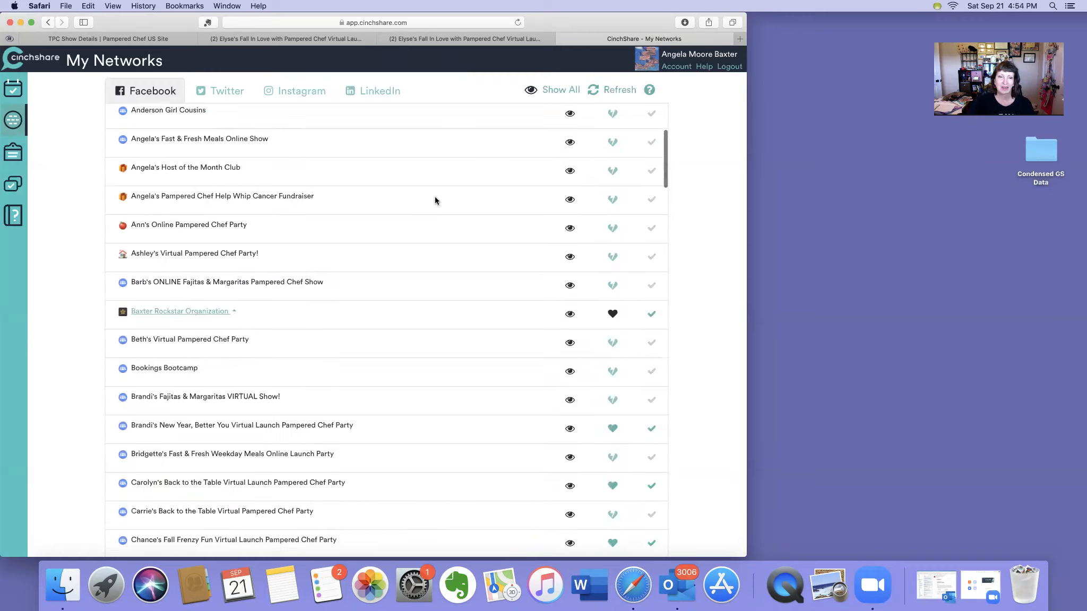
scroll(down, 3)
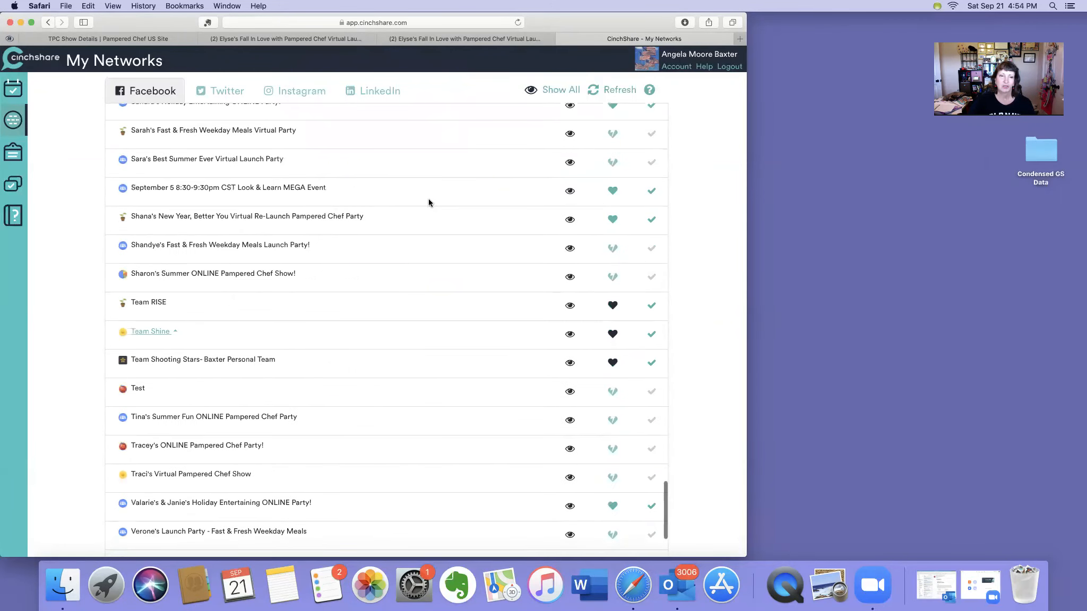
mouse_move(378, 309)
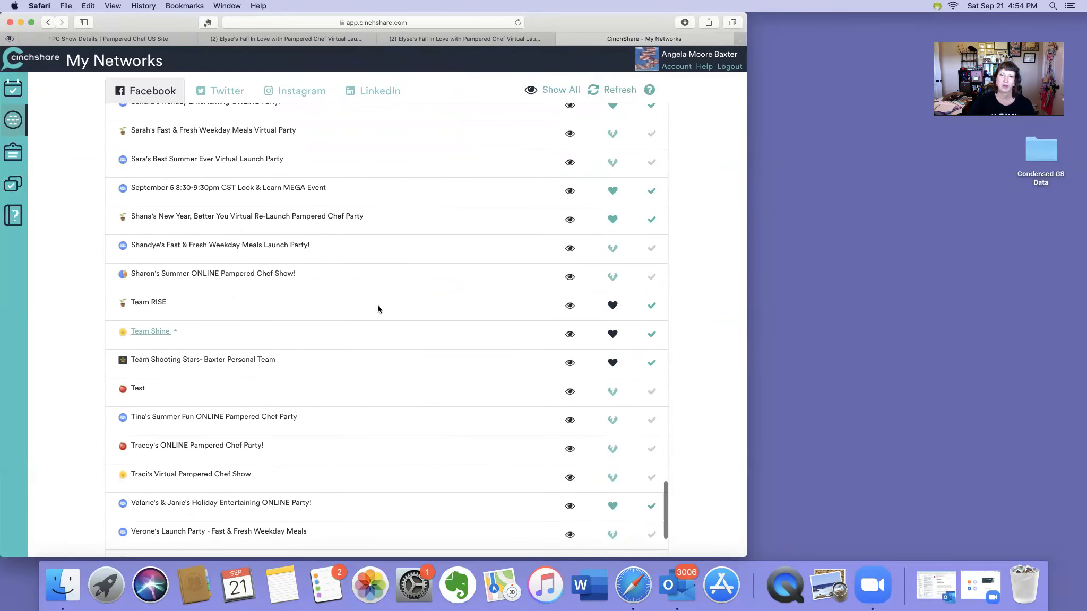
scroll(down, 3)
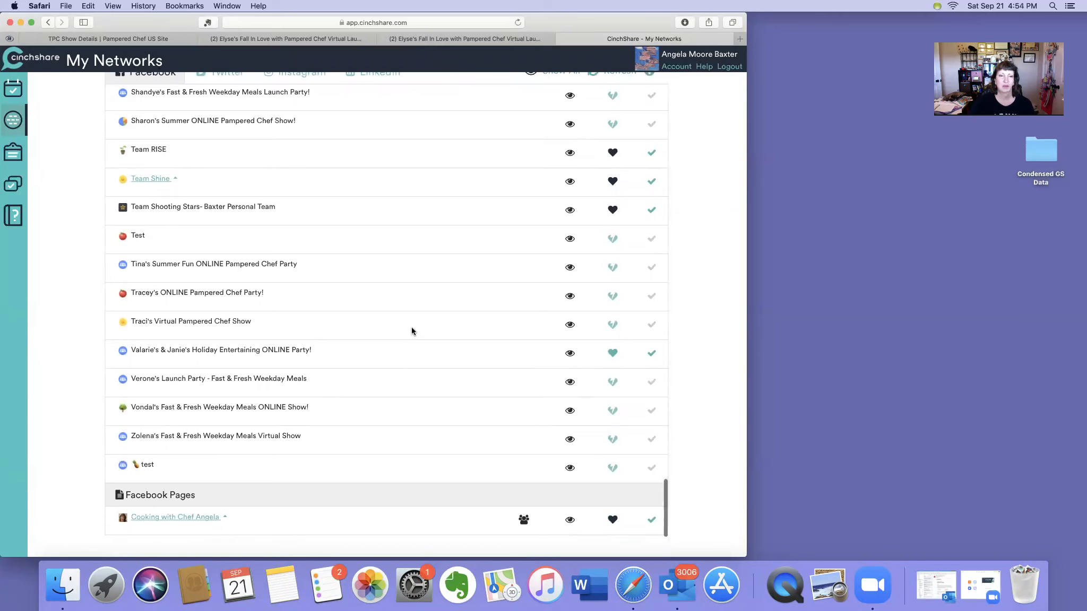
scroll(up, 3)
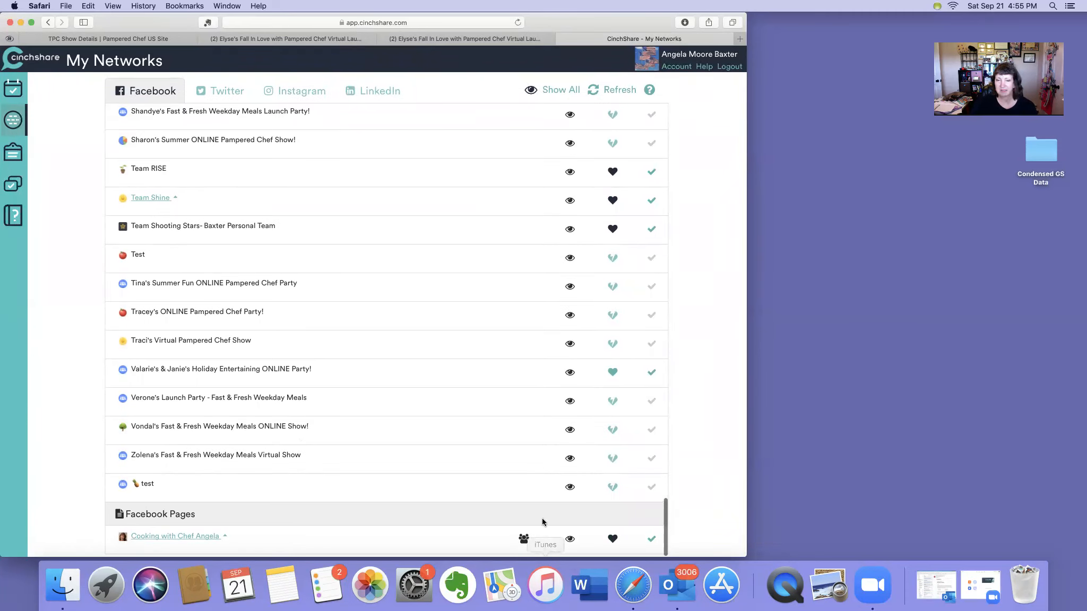
mouse_move(524, 541)
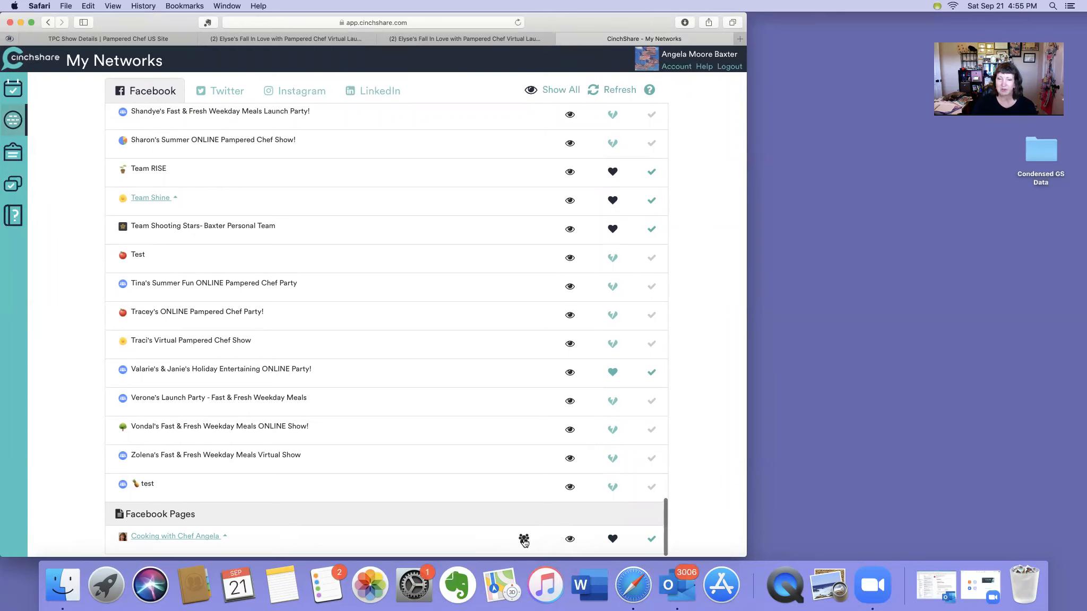
Link the Elyse's Fall In Love Virtual Launch Party group to the Cooking with Chef Angela page
click(523, 540)
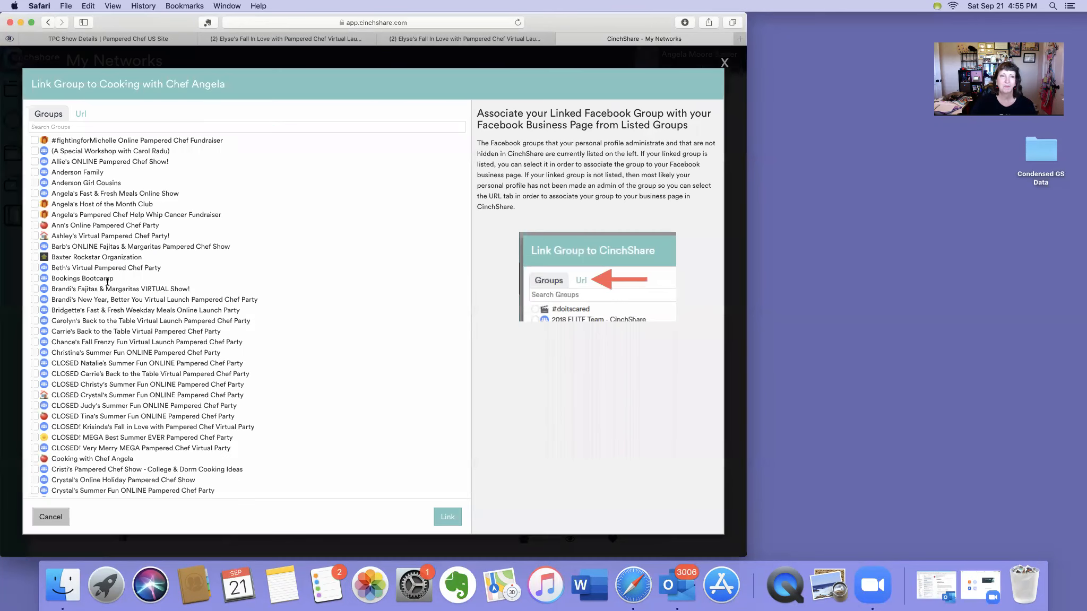
scroll(down, 3)
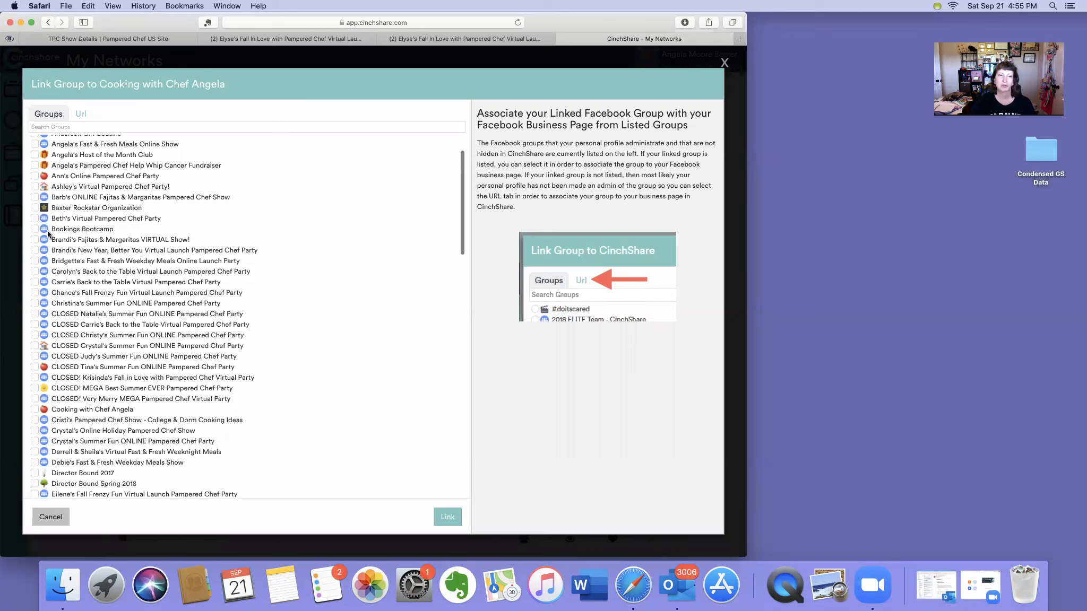
scroll(down, 3)
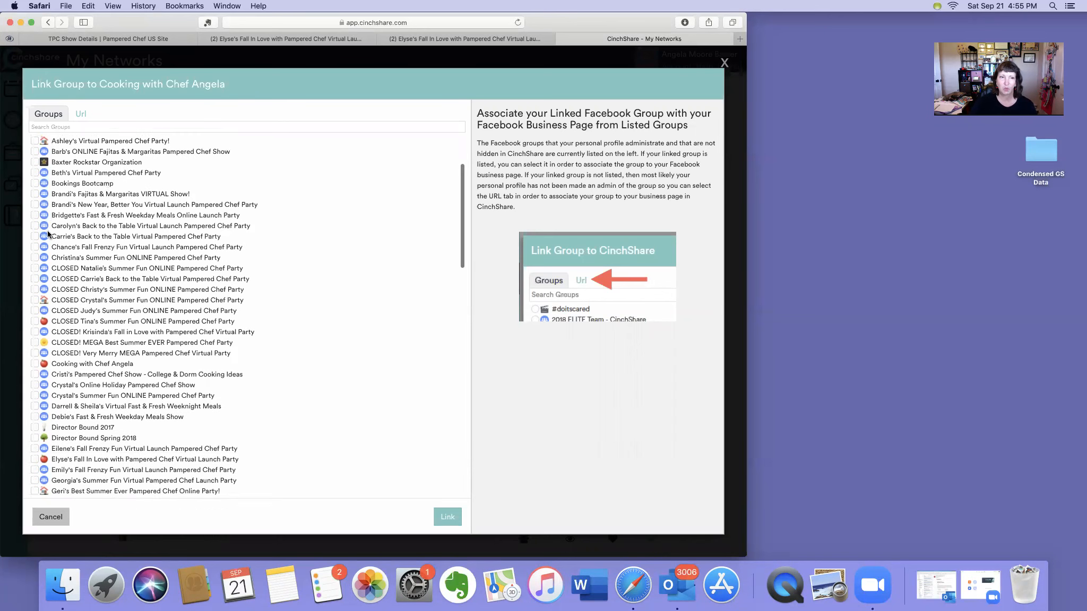
scroll(down, 3)
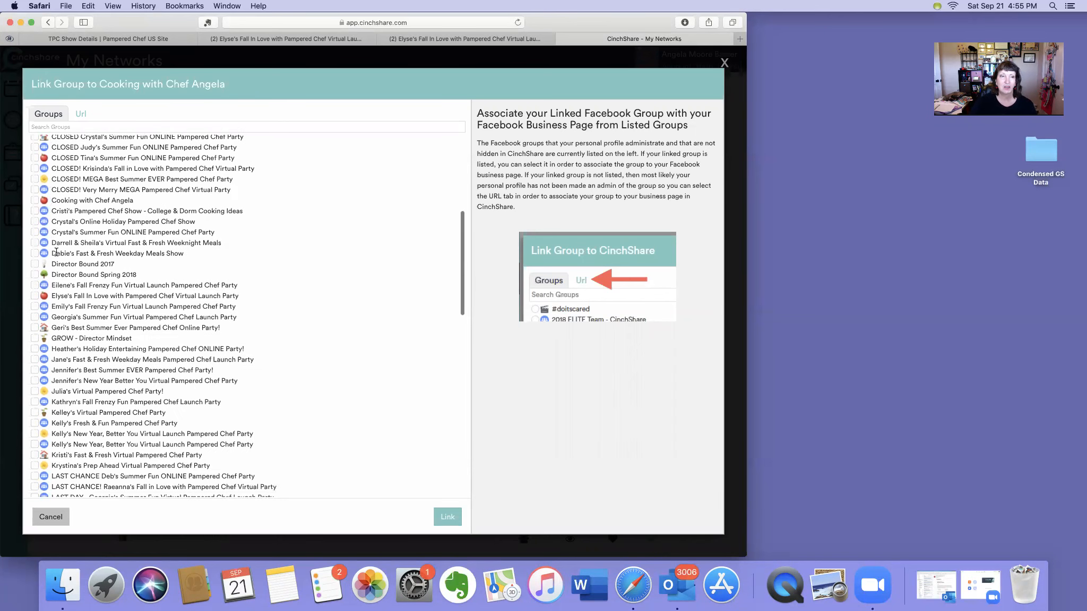
mouse_move(33, 297)
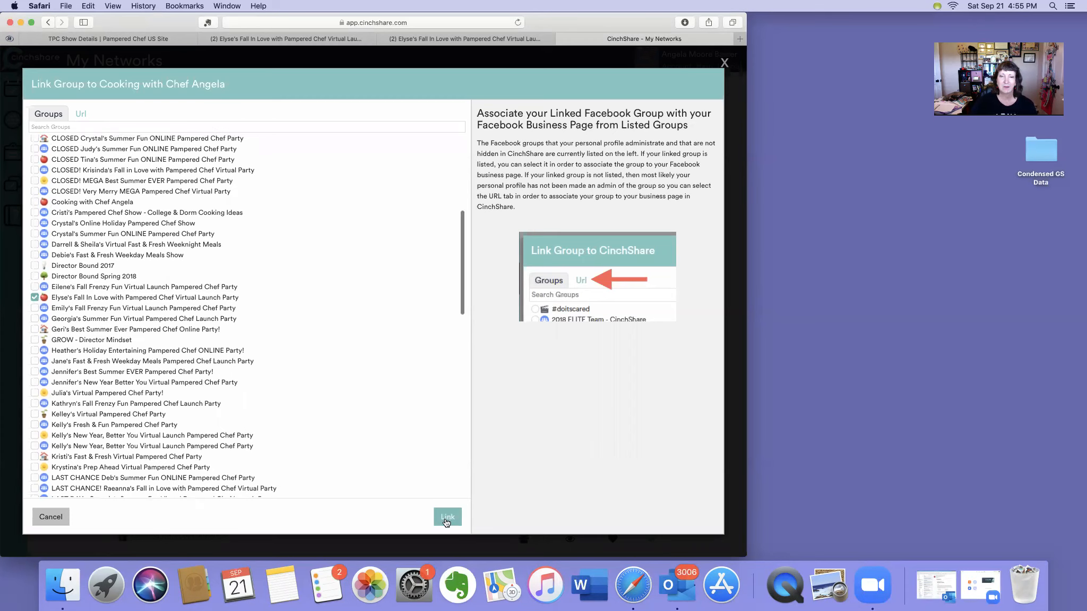
click(447, 516)
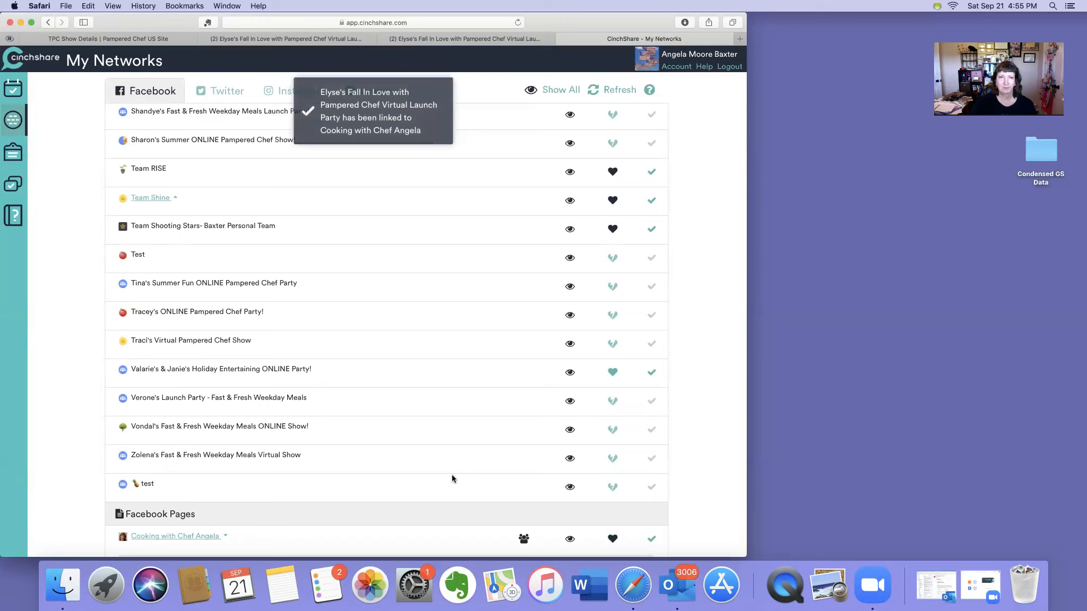
mouse_move(392, 179)
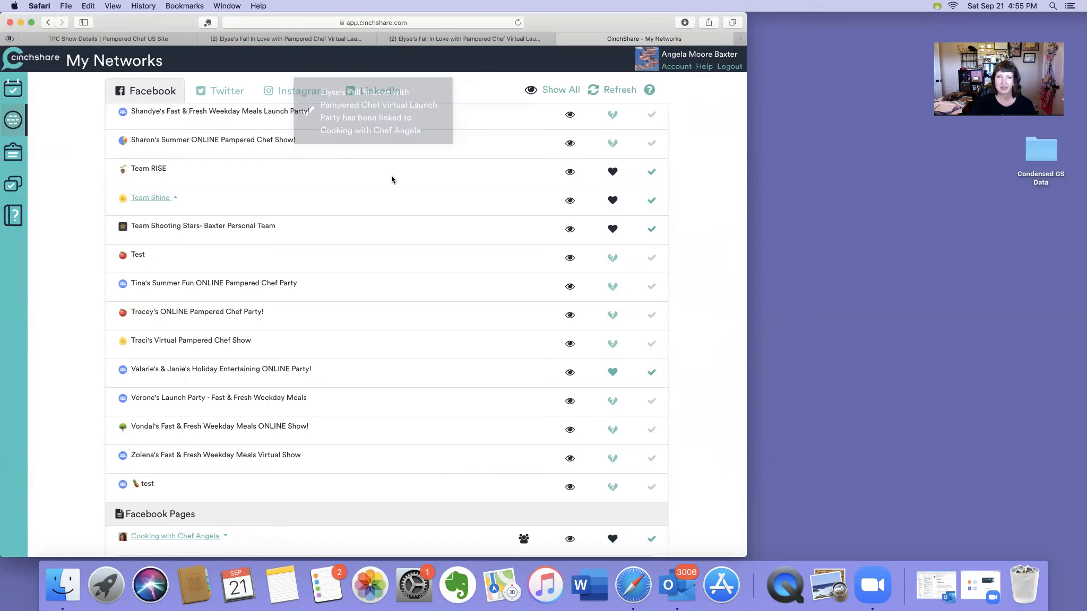
Favourite the Elyse's Fall In Love linked group, then refresh the connected networks
scroll(down, 3)
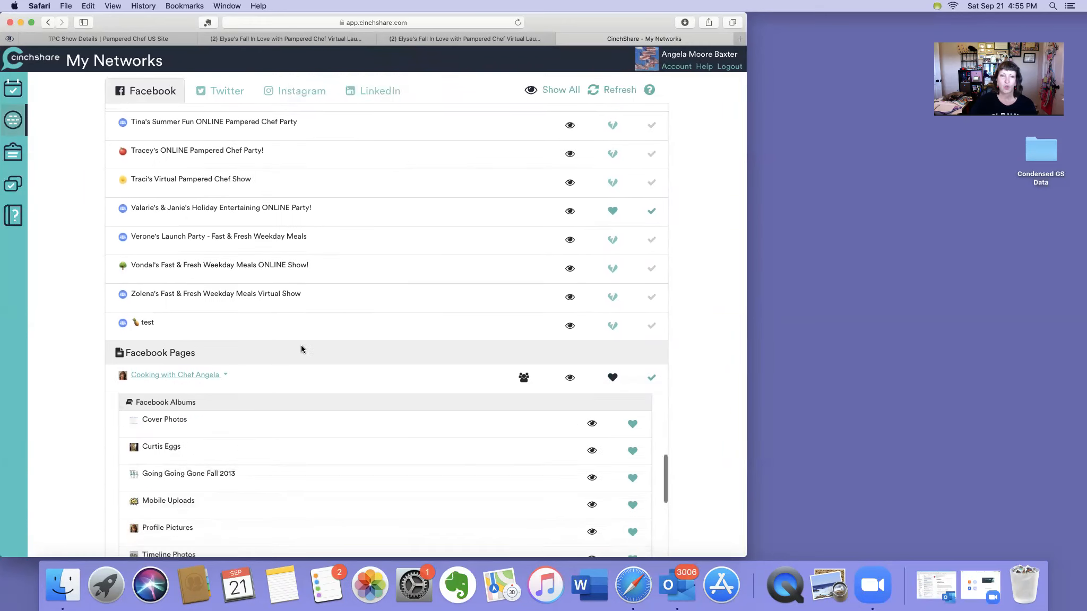
scroll(up, 3)
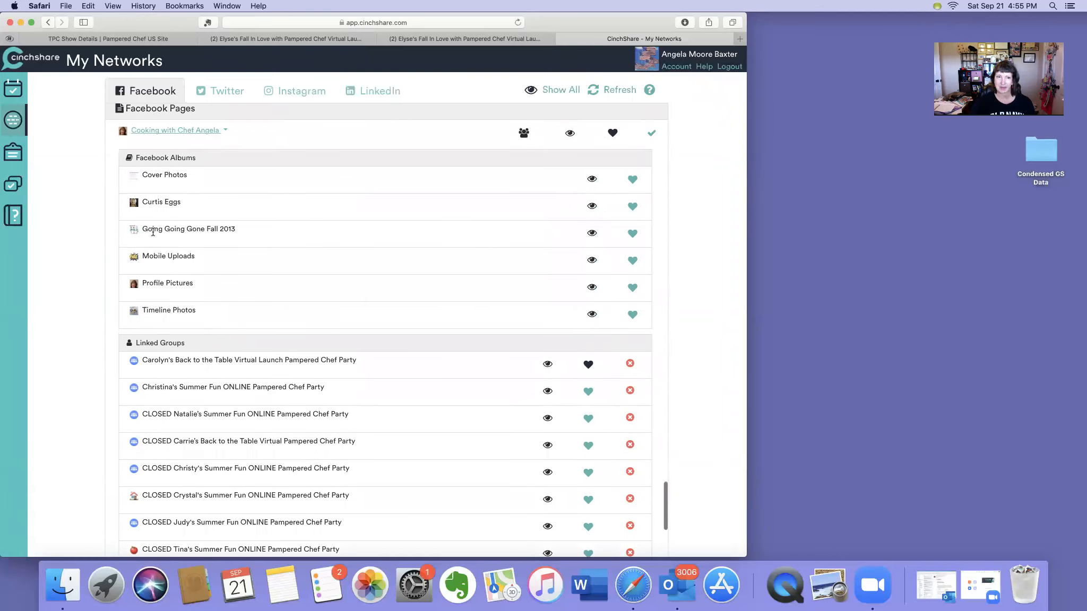
scroll(up, 3)
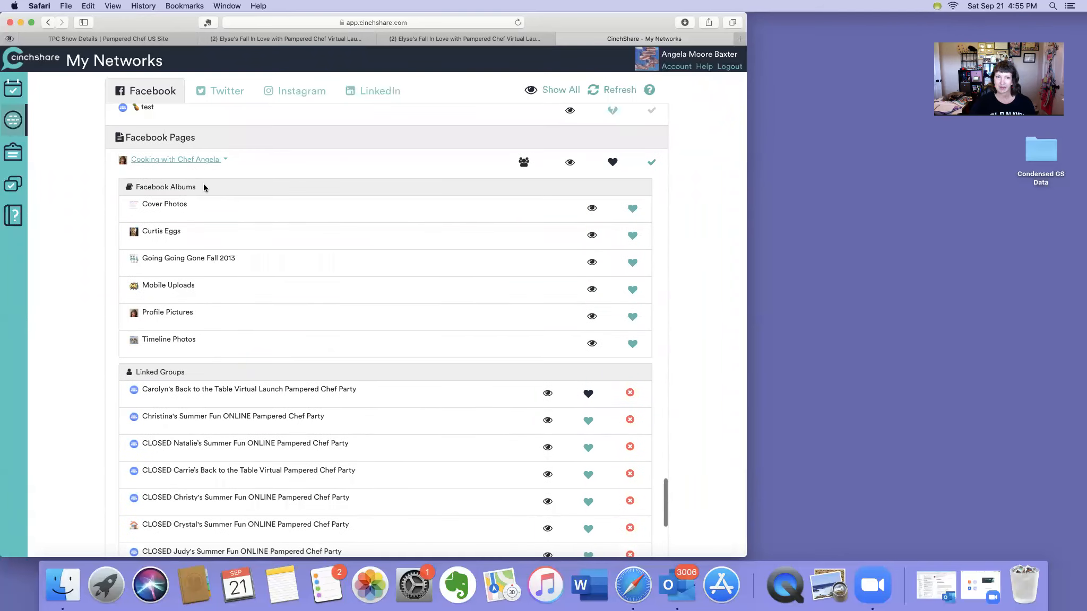
scroll(down, 3)
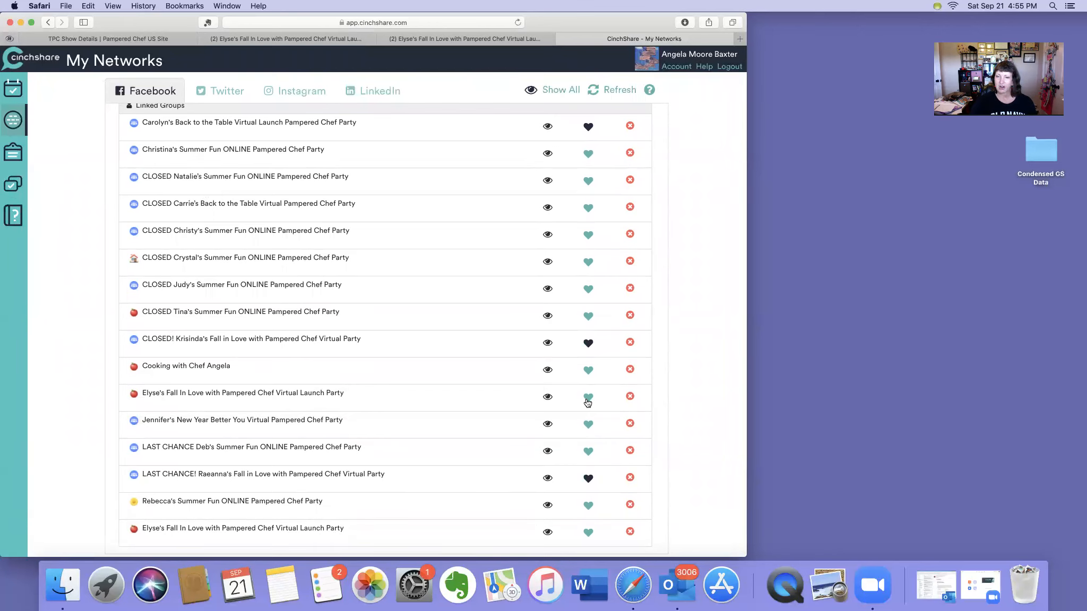
click(588, 397)
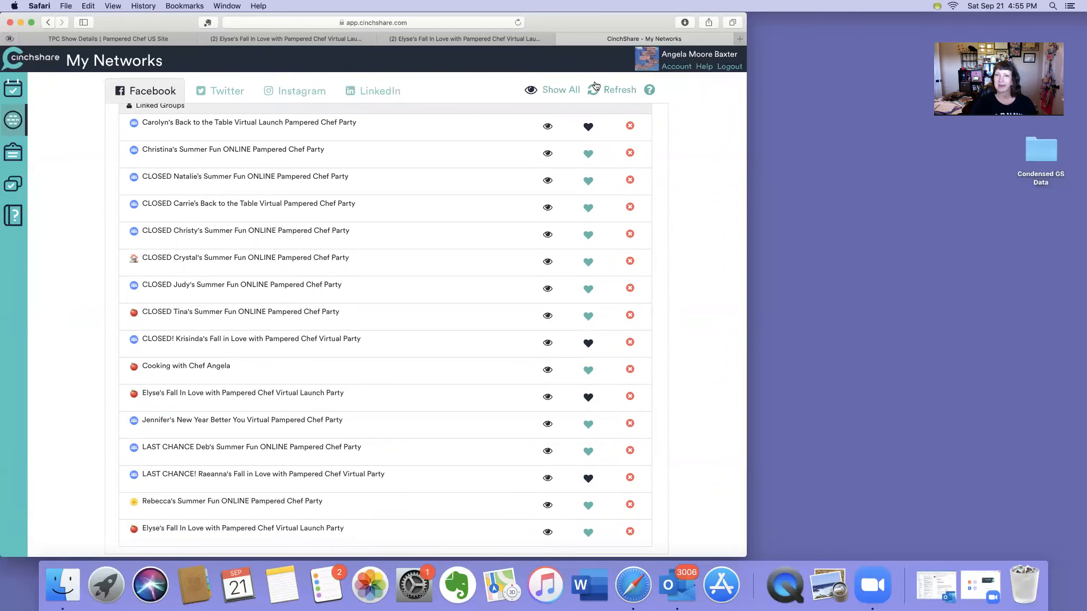
click(619, 89)
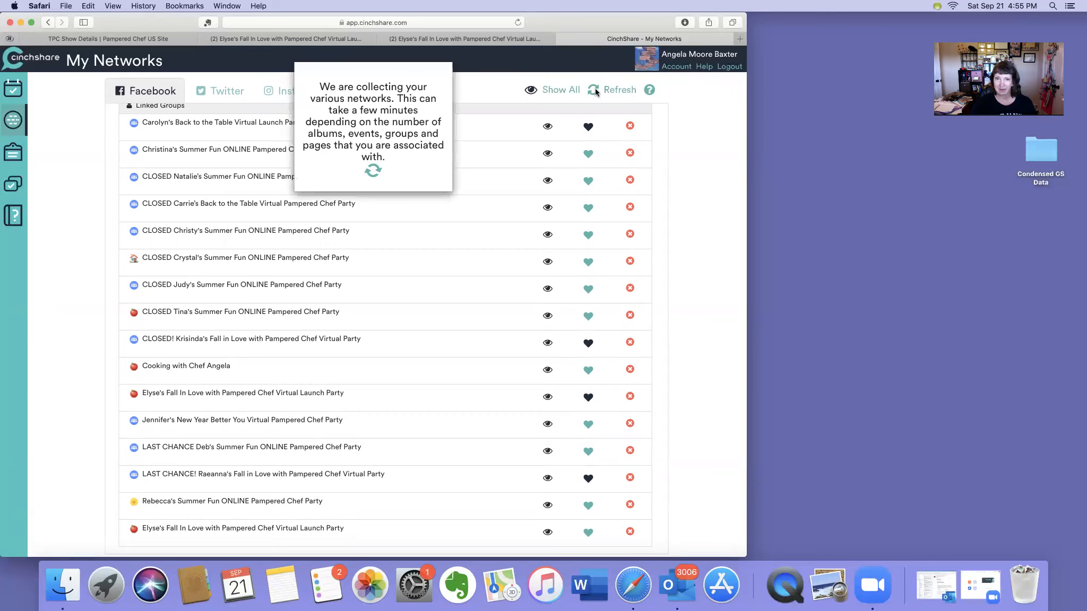
mouse_move(482, 121)
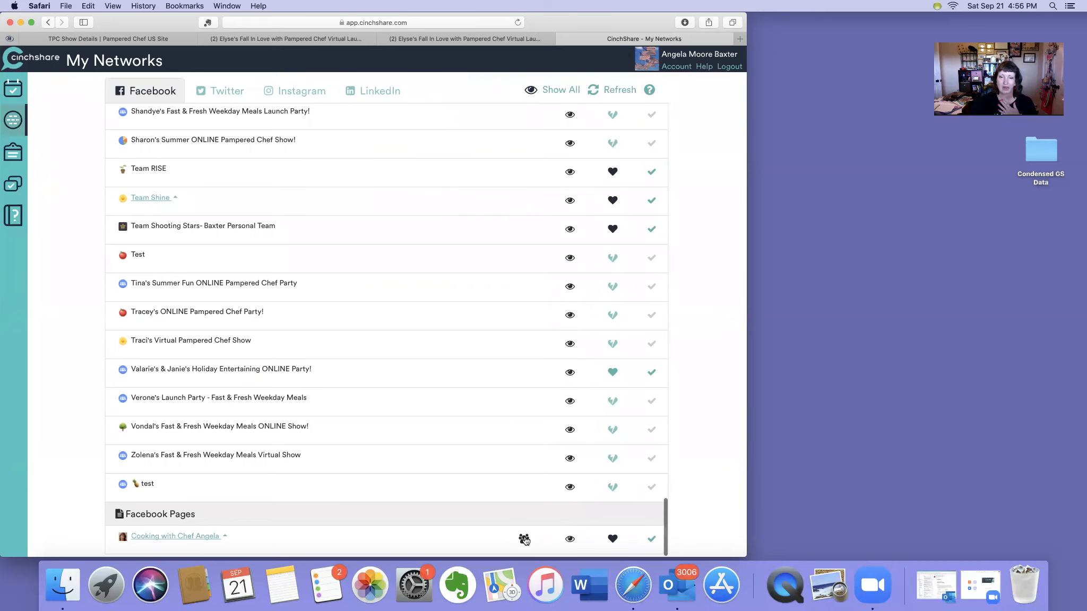
click(524, 540)
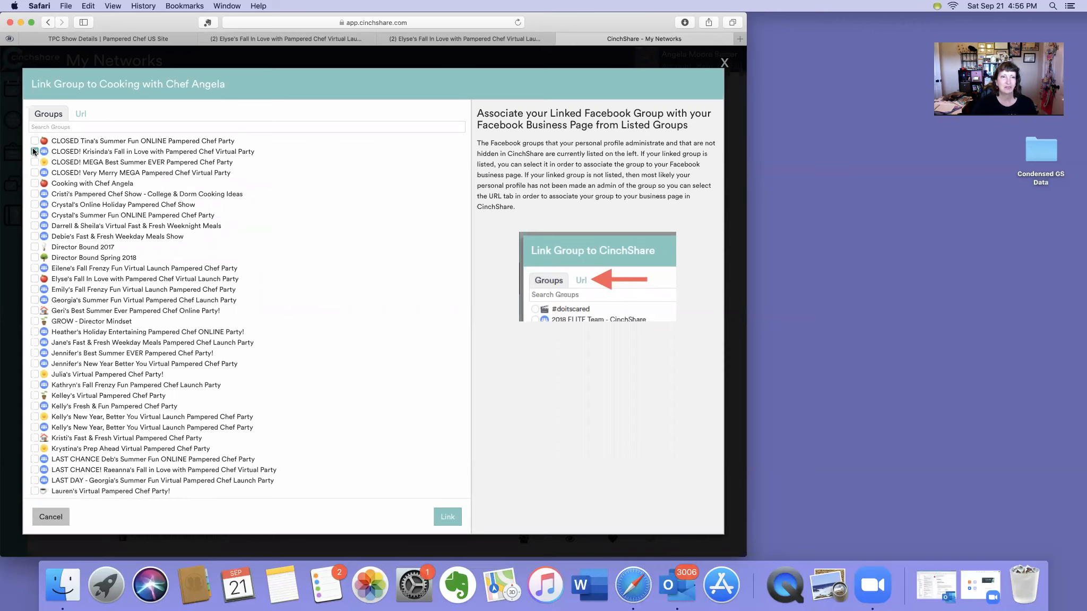
click(36, 150)
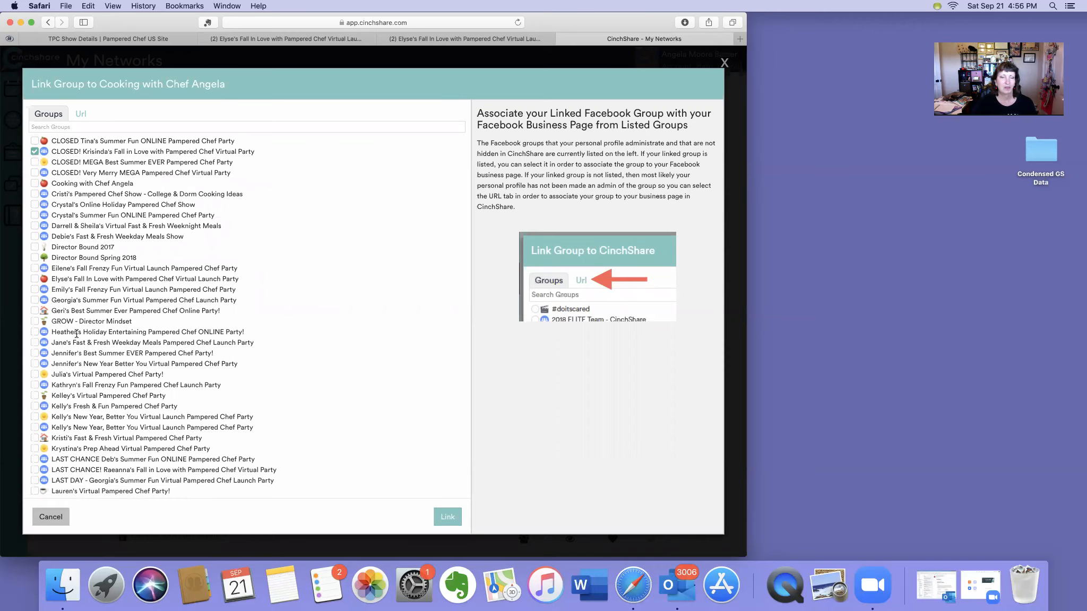
scroll(down, 3)
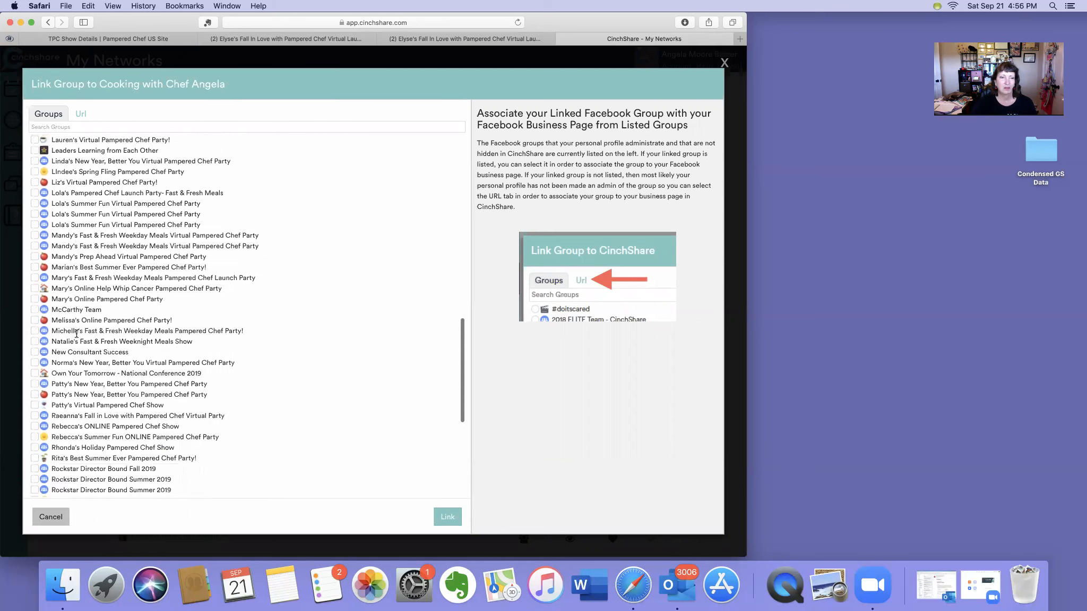
scroll(down, 3)
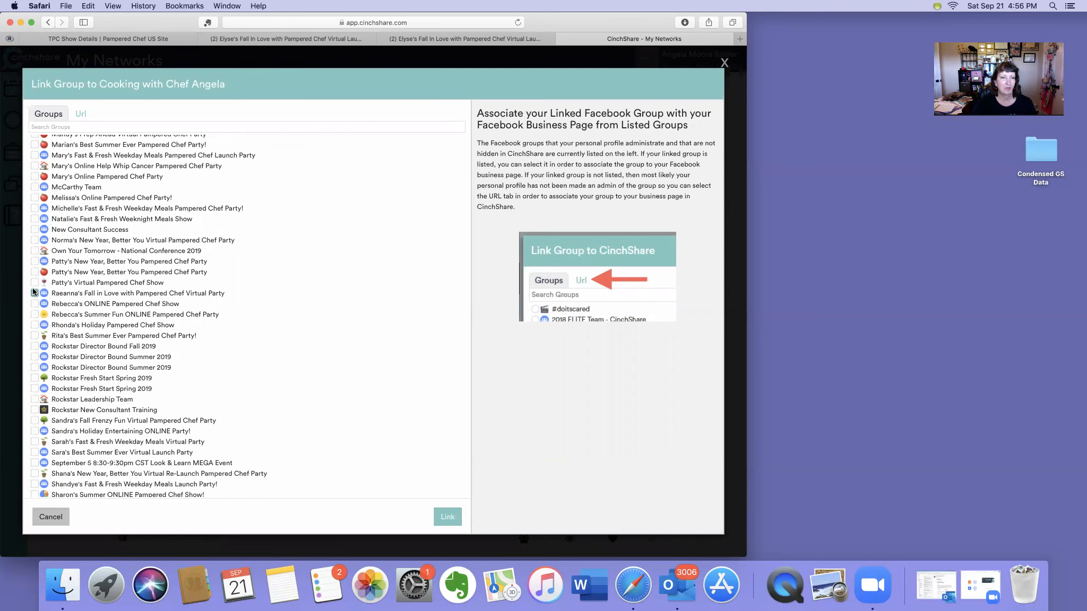
click(35, 293)
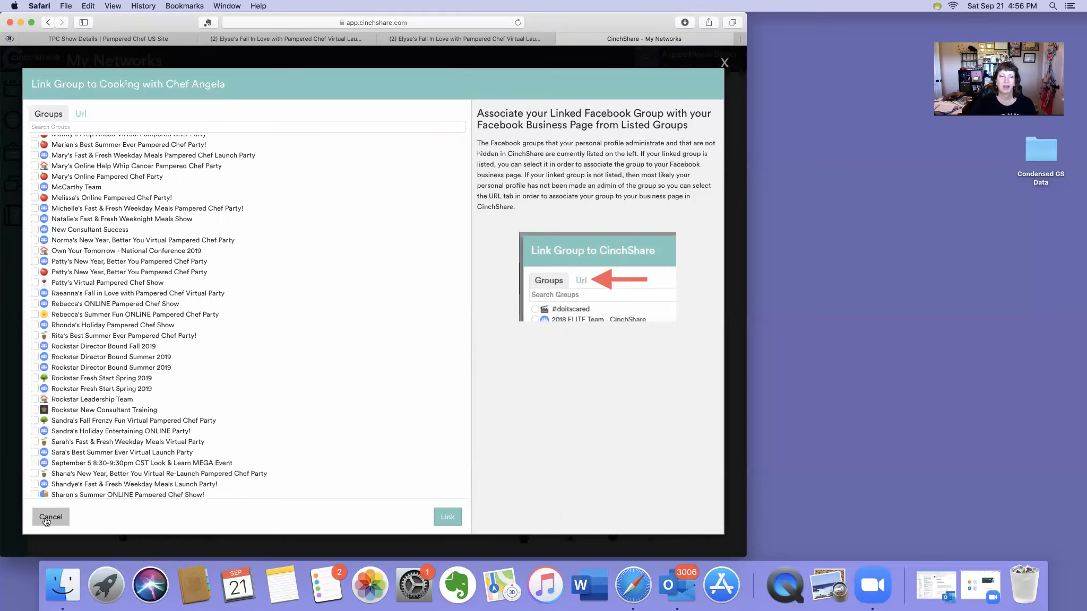
click(50, 517)
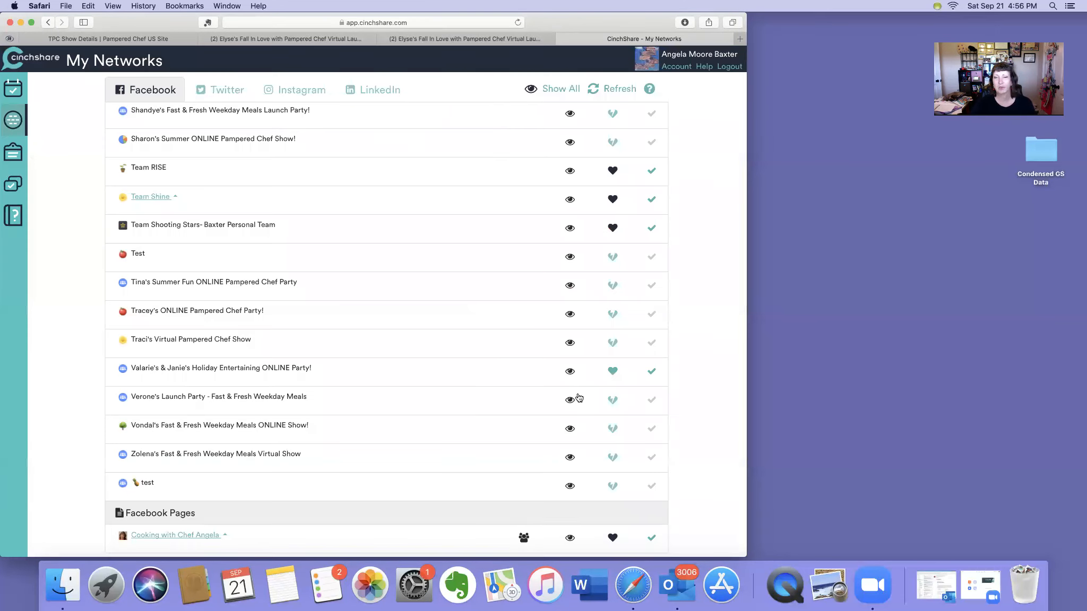
click(523, 538)
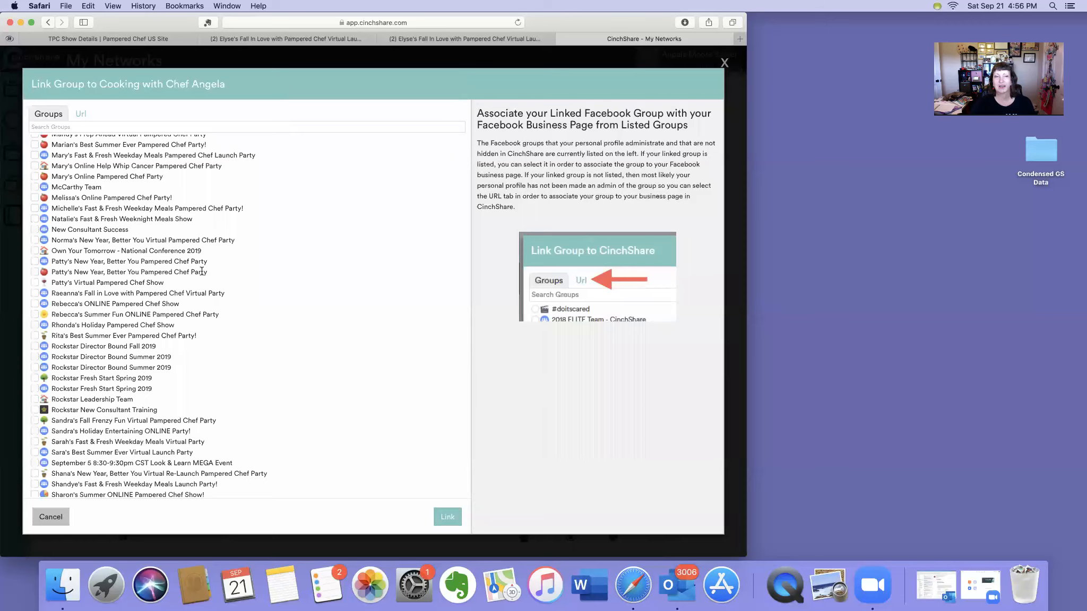
mouse_move(11, 484)
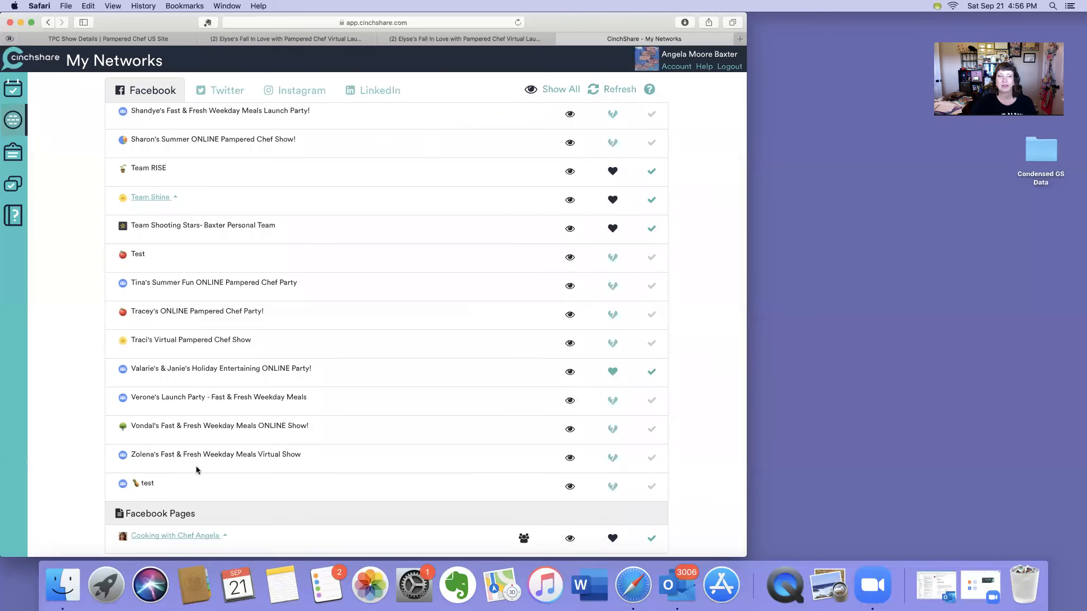
mouse_move(236, 495)
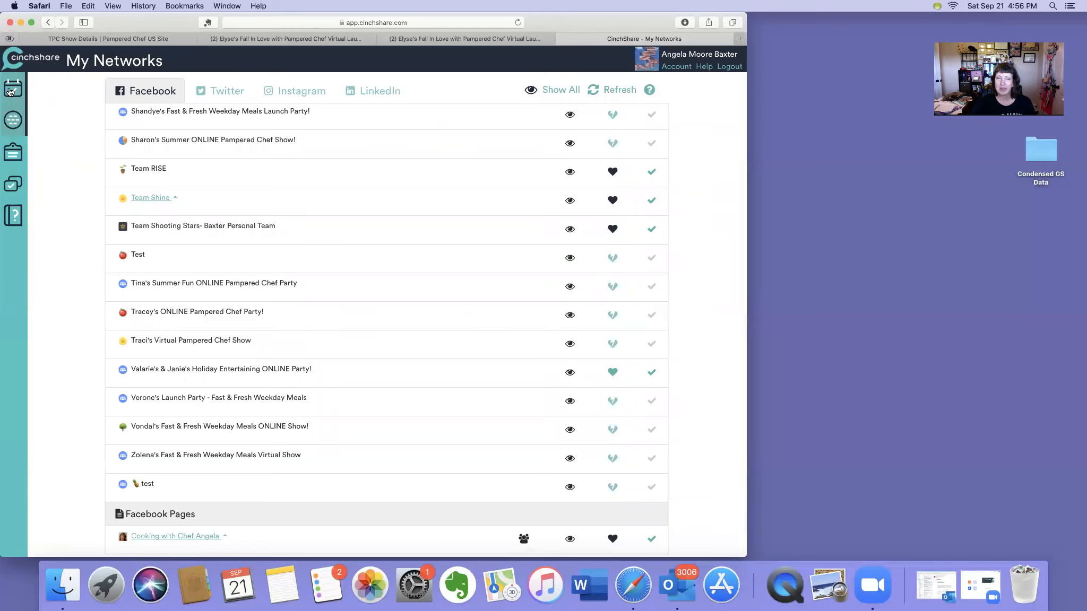
click(13, 89)
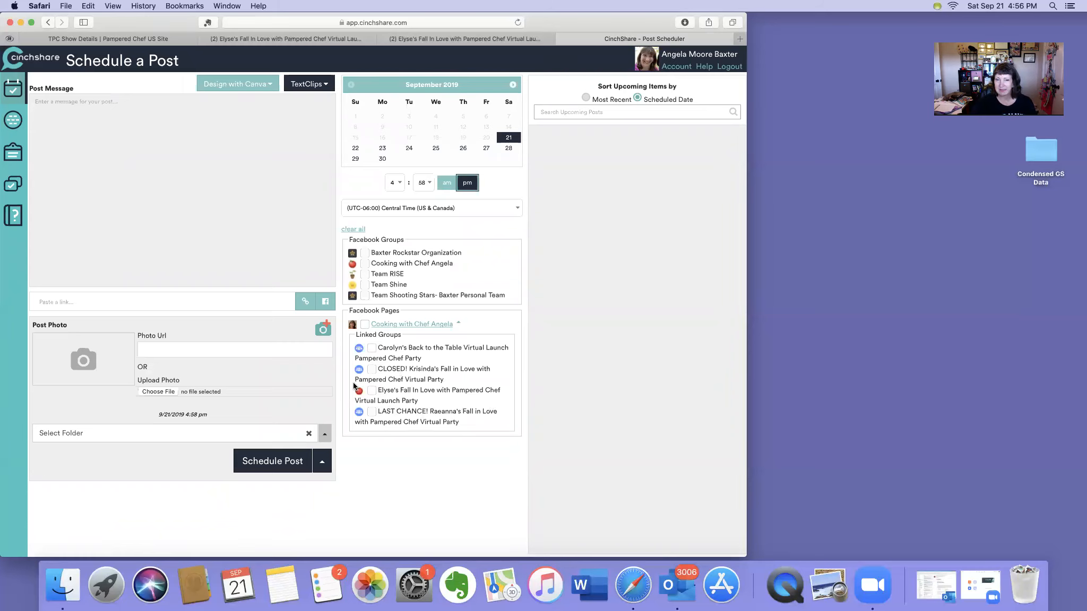
mouse_move(483, 407)
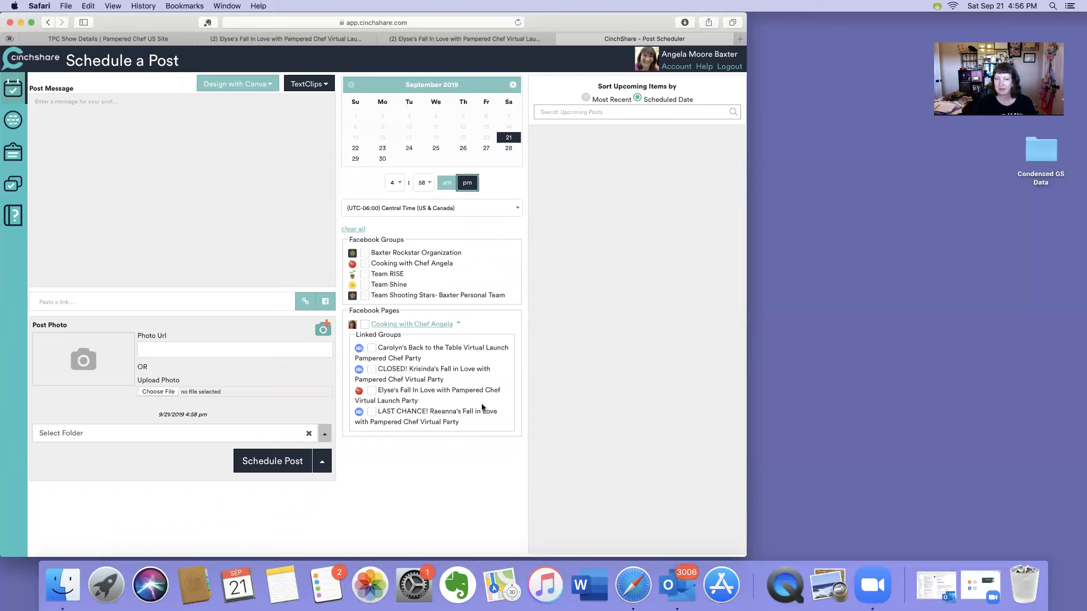
Enter the test message 'trestj0' and choose the Elyse's Fall In Love linked group as destination
text(tre)
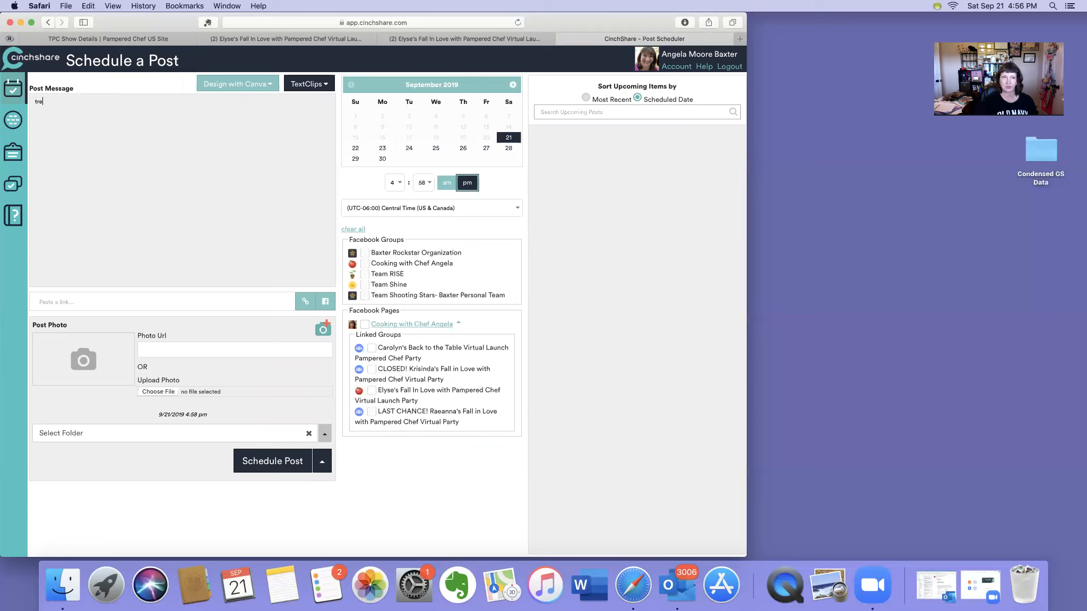
text(st)
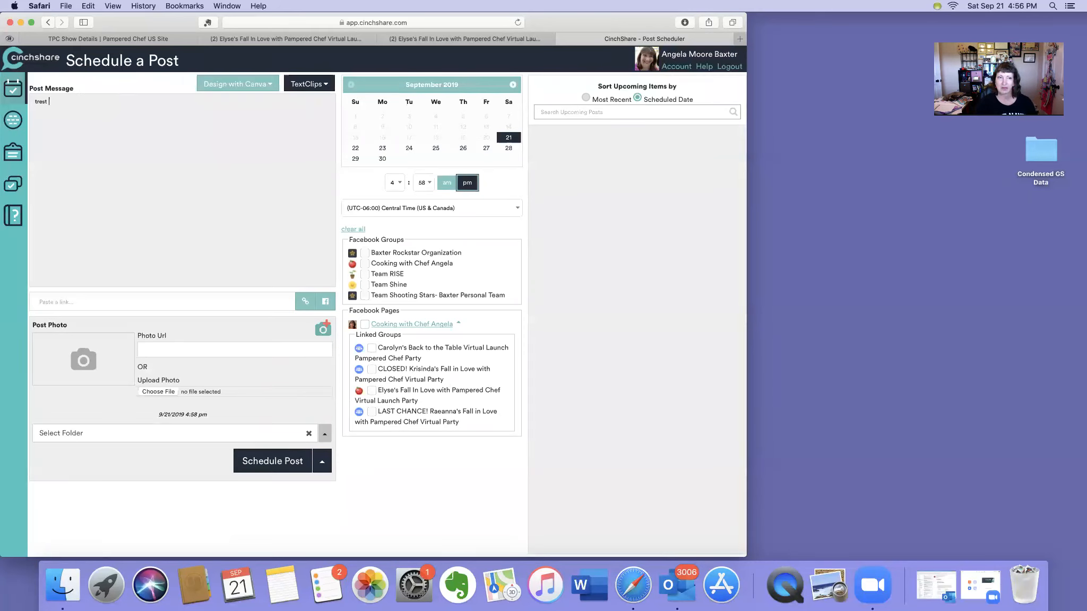
text(j0[tuqe0-7130-ujlfd;a'jg)
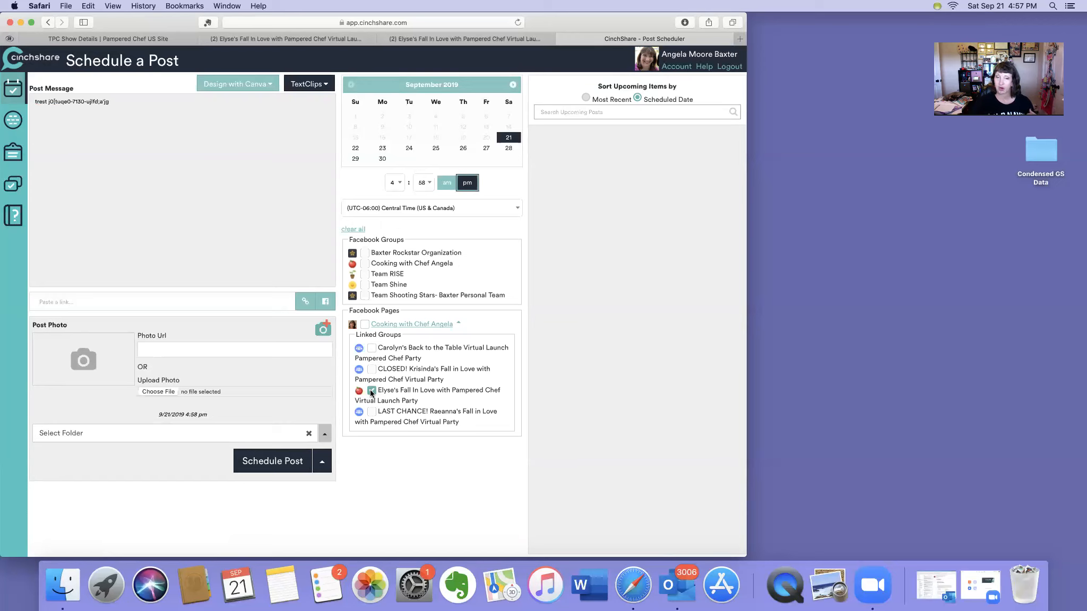
click(371, 390)
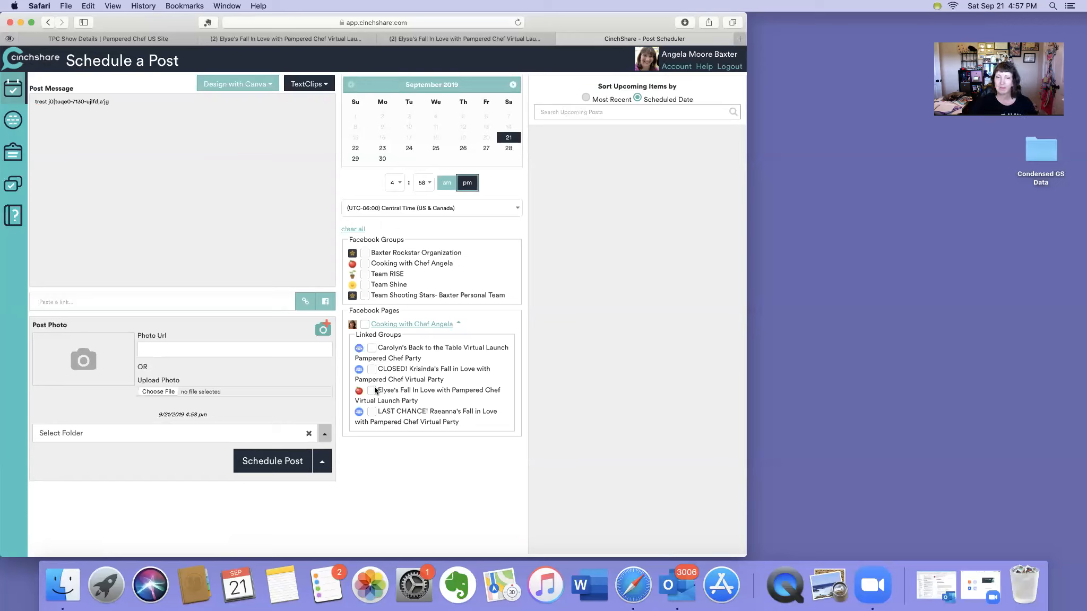
mouse_move(423, 356)
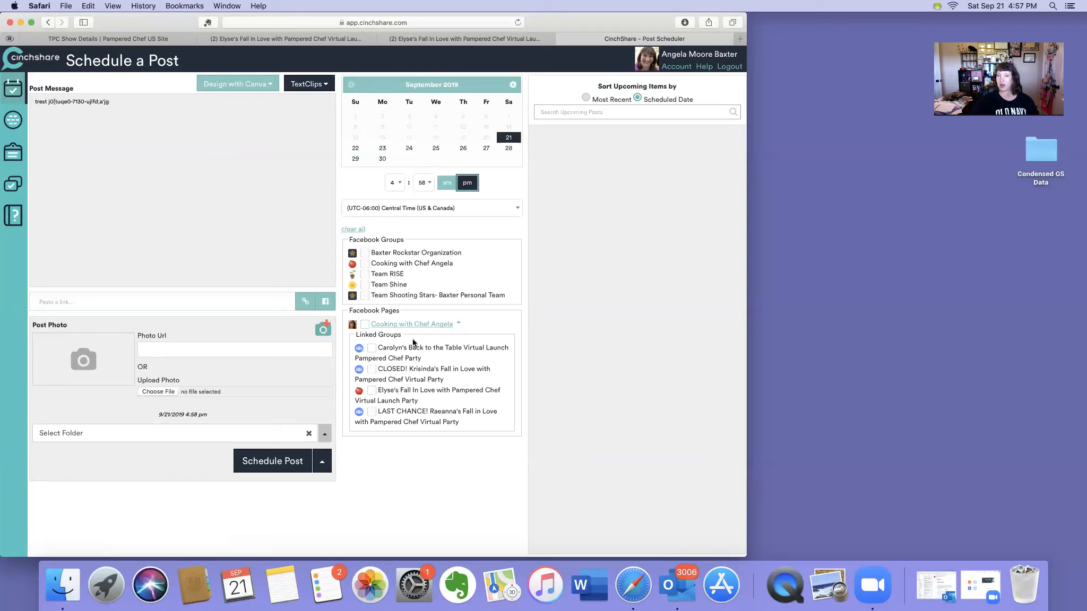
mouse_move(272, 460)
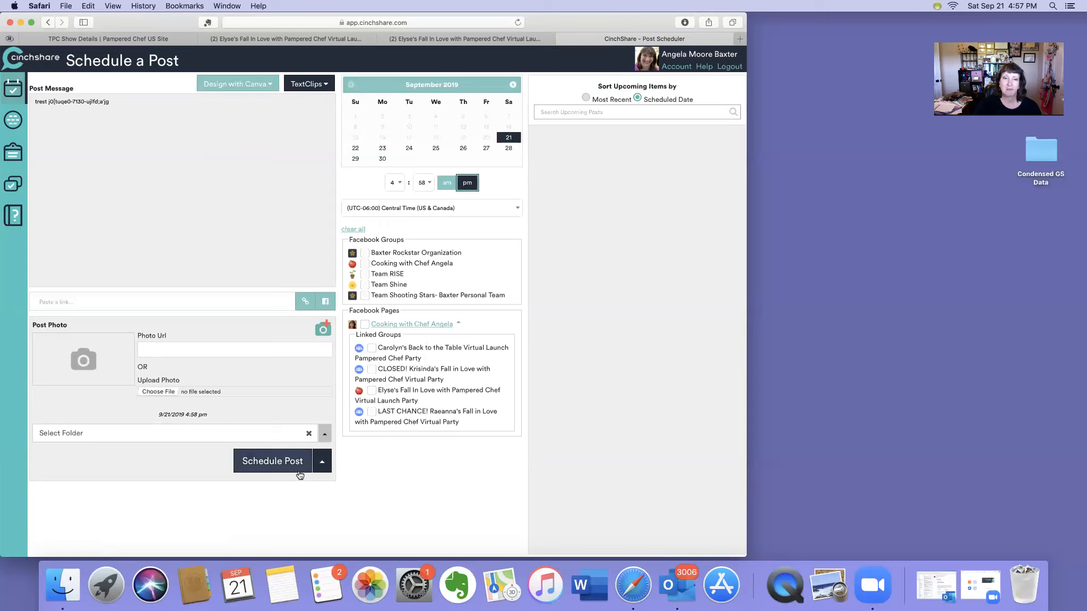
mouse_move(789, 503)
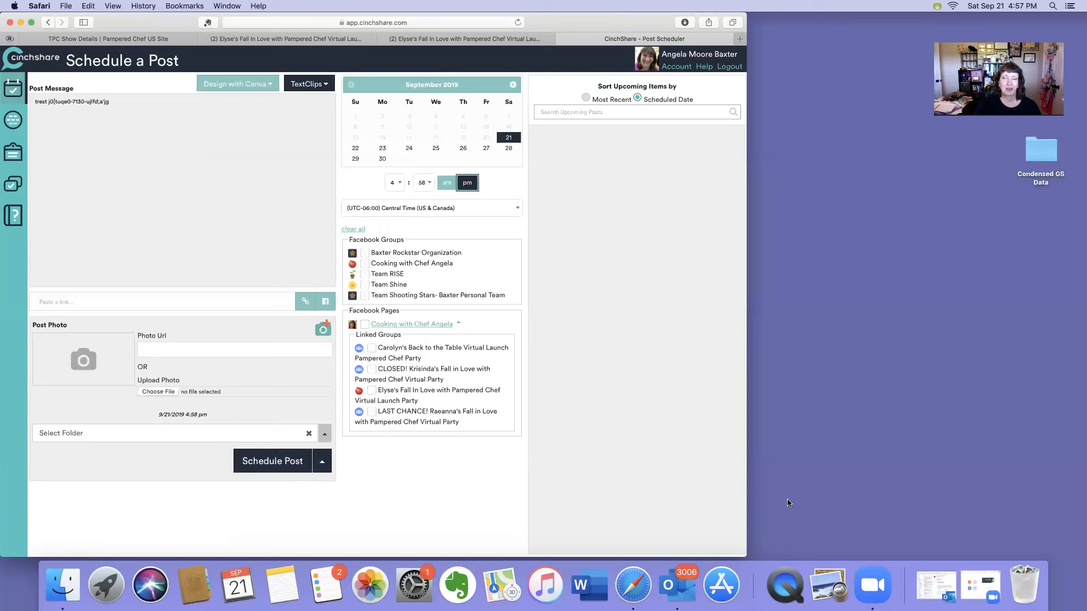